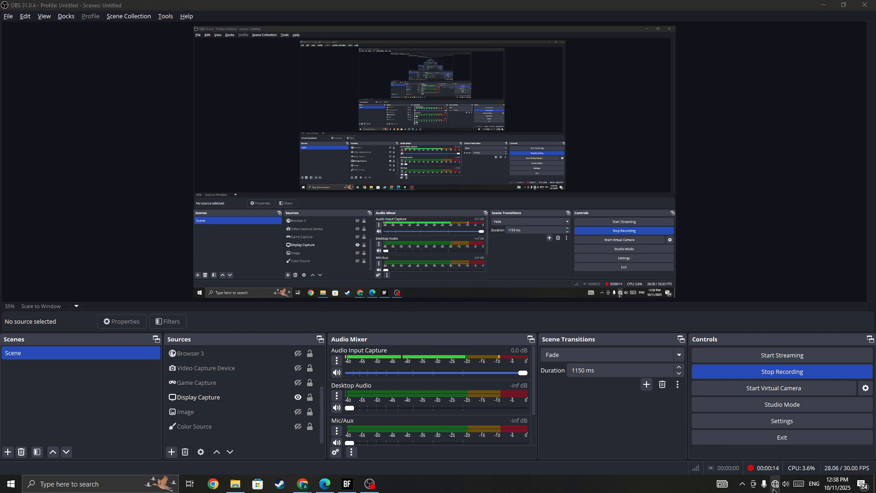
Connect to the APPNA WIFI-5G Wi‑Fi network with automatic connection kept on.
click(775, 484)
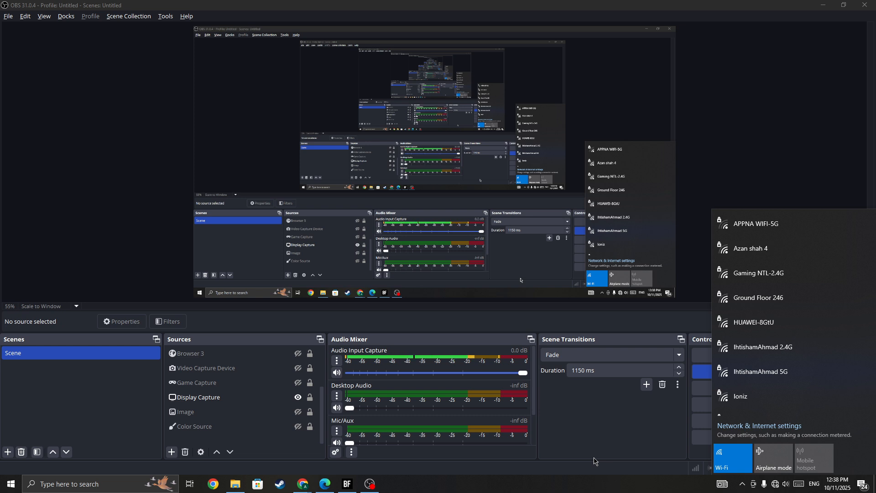
click(754, 223)
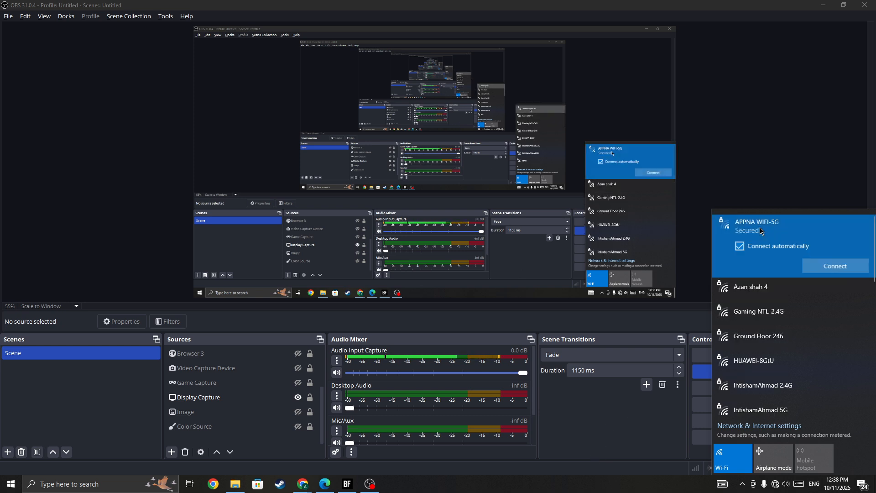
click(835, 266)
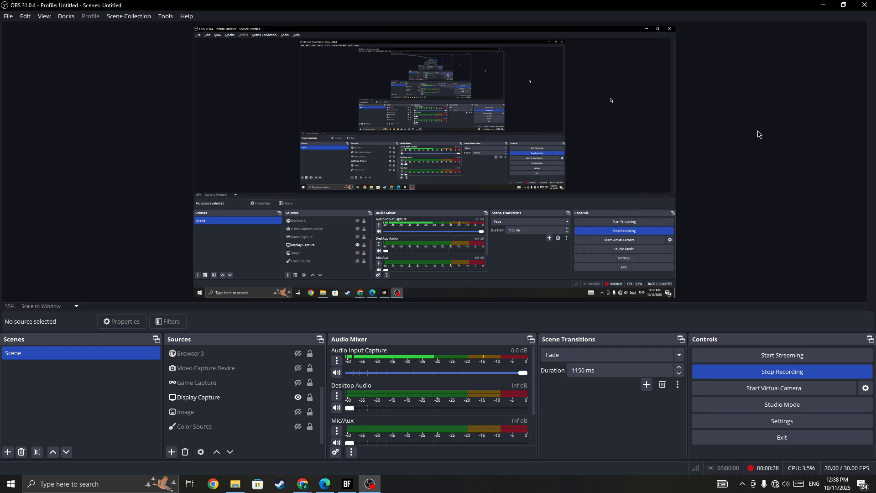
mouse_move(346, 484)
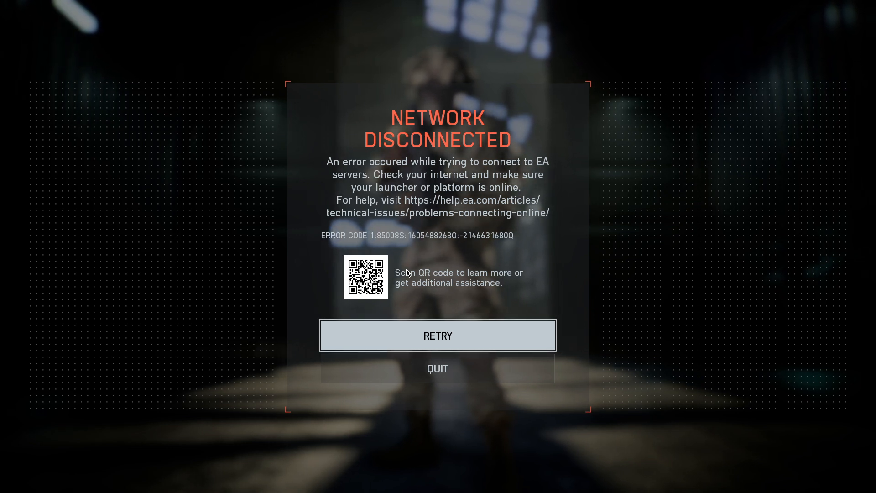
mouse_move(148, 440)
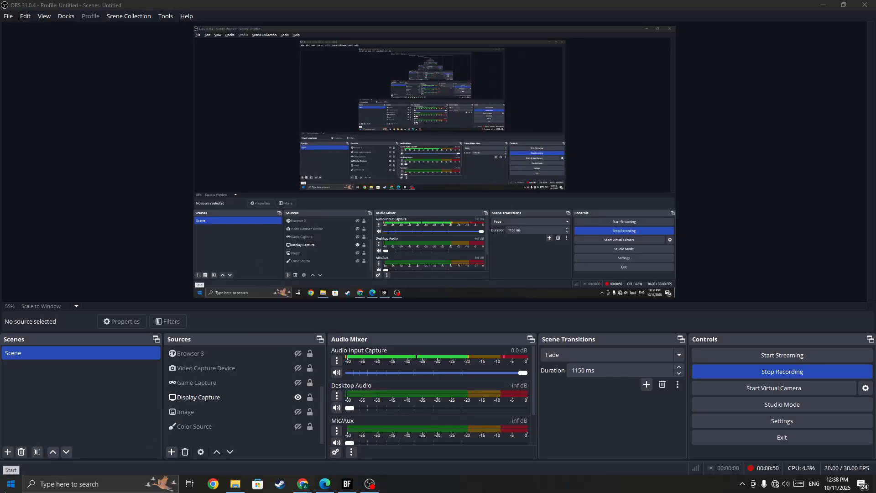
click(10, 484)
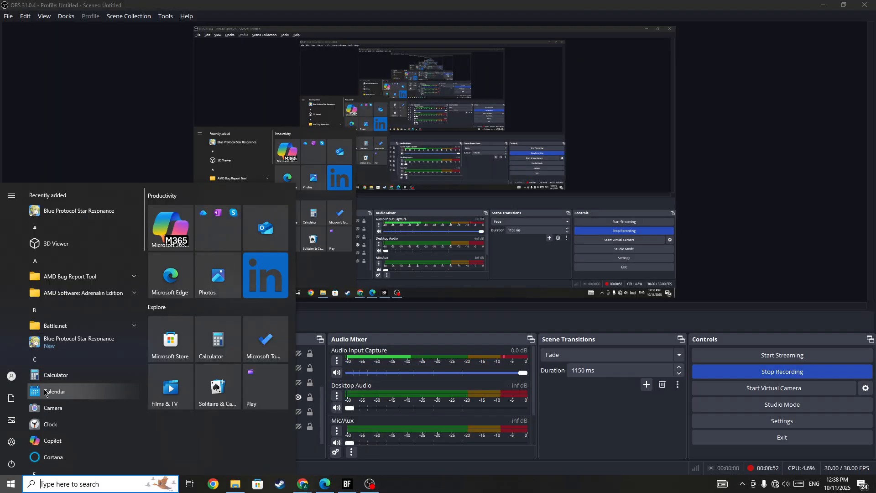
mouse_move(346, 483)
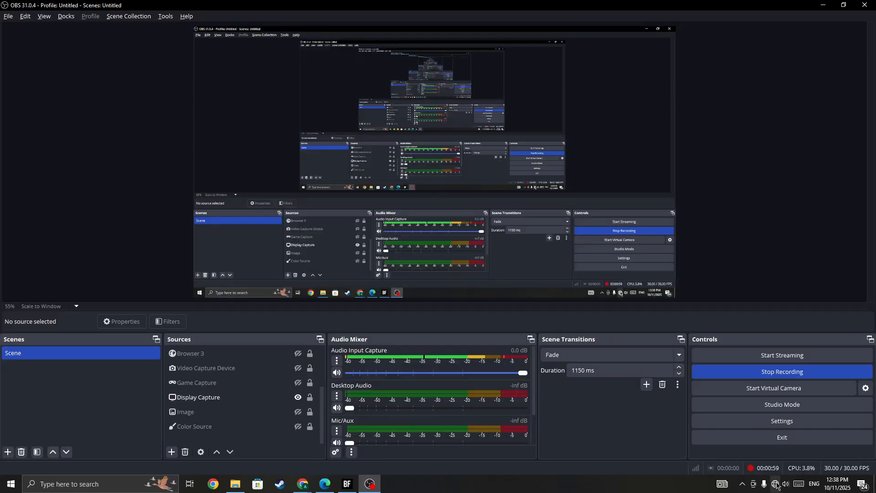
Browse the Wi‑Fi list down to further networks like StormFiber-F040 and Hidden Network.
click(776, 484)
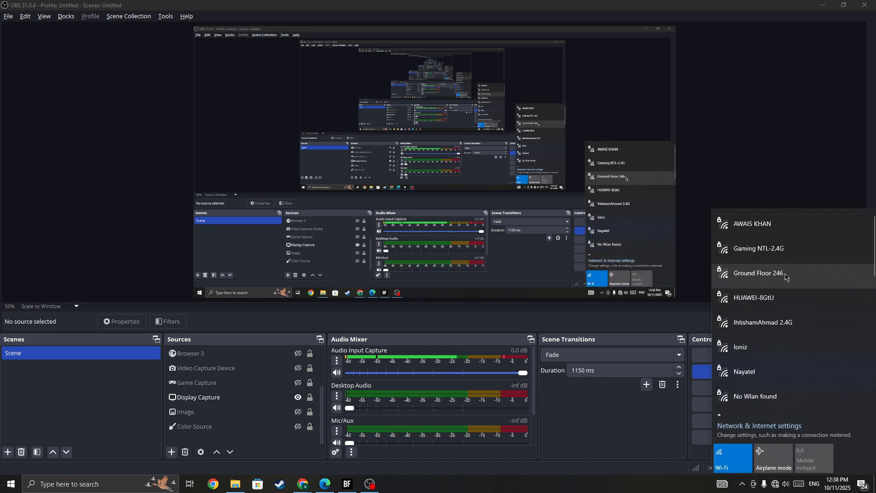
scroll(down, 3)
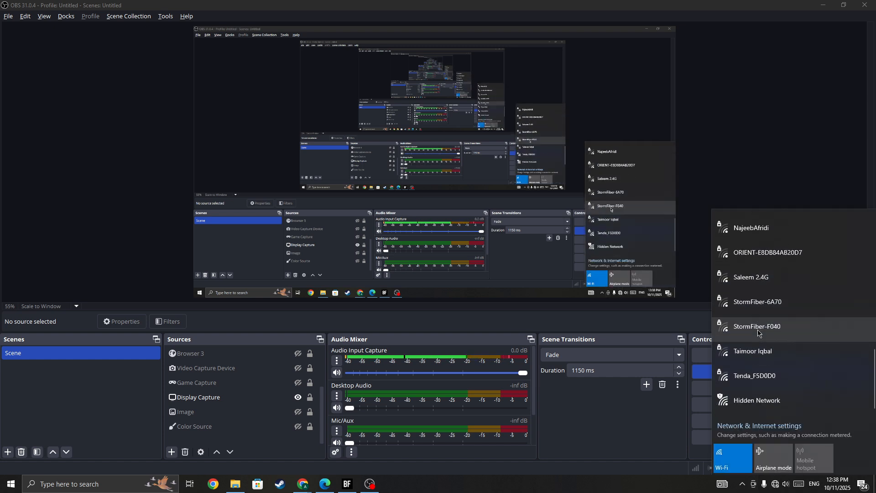